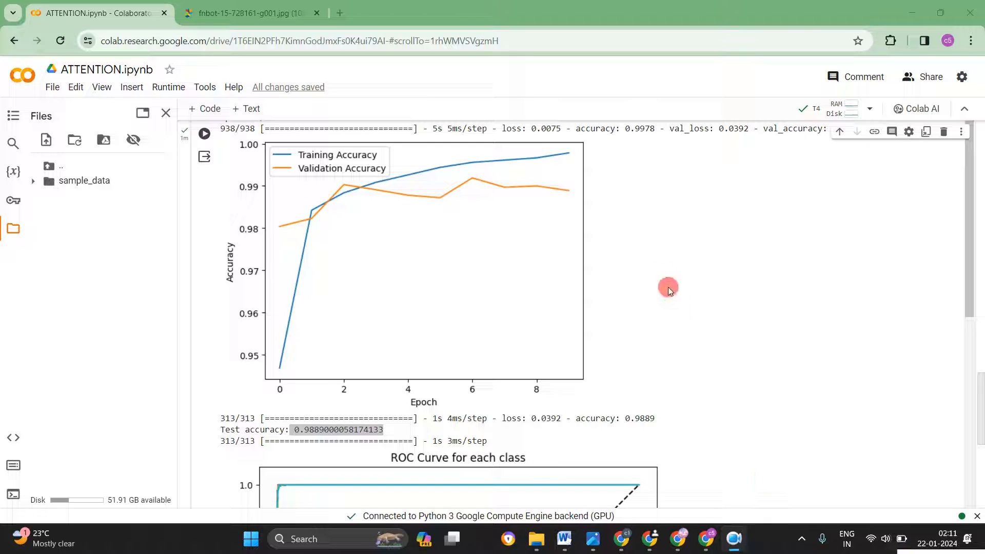
Return to the ATTENTION.ipynb notebook and start the MNIST attention CNN training cell.
left_click(248, 12)
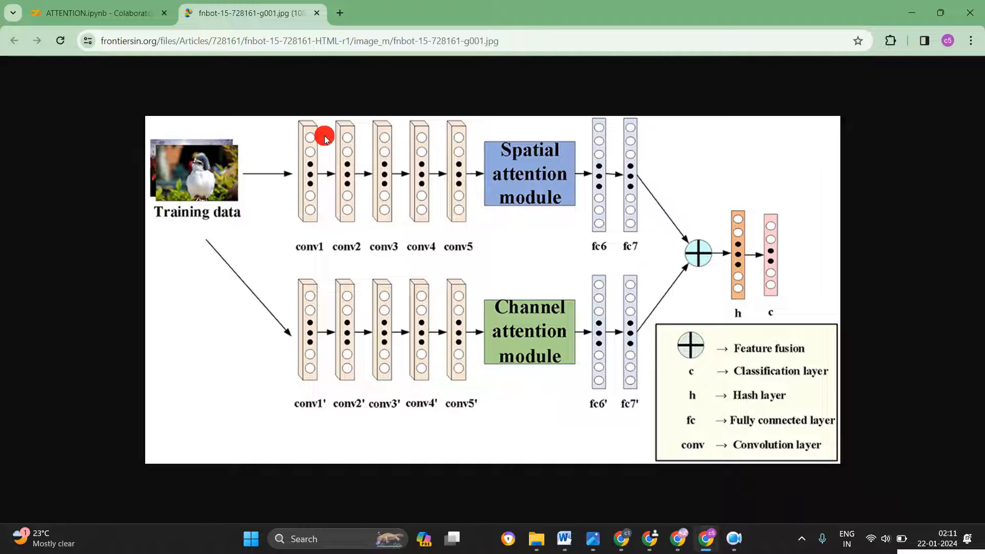
mouse_move(330, 212)
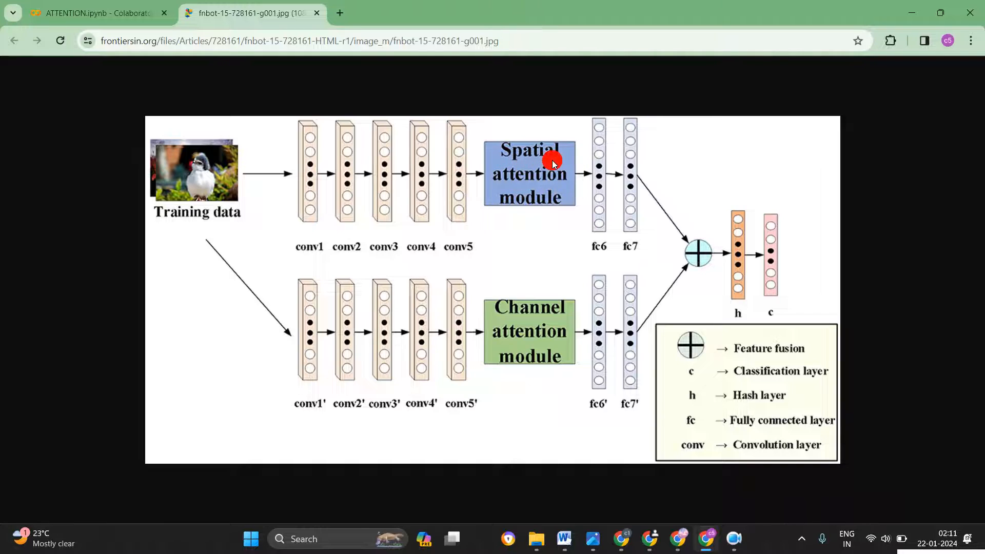
mouse_move(542, 331)
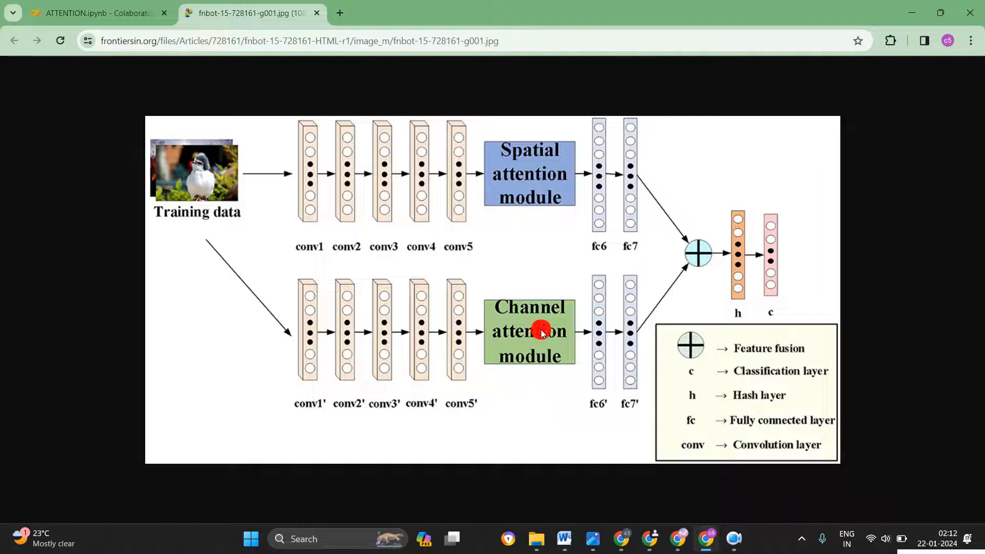
mouse_move(458, 247)
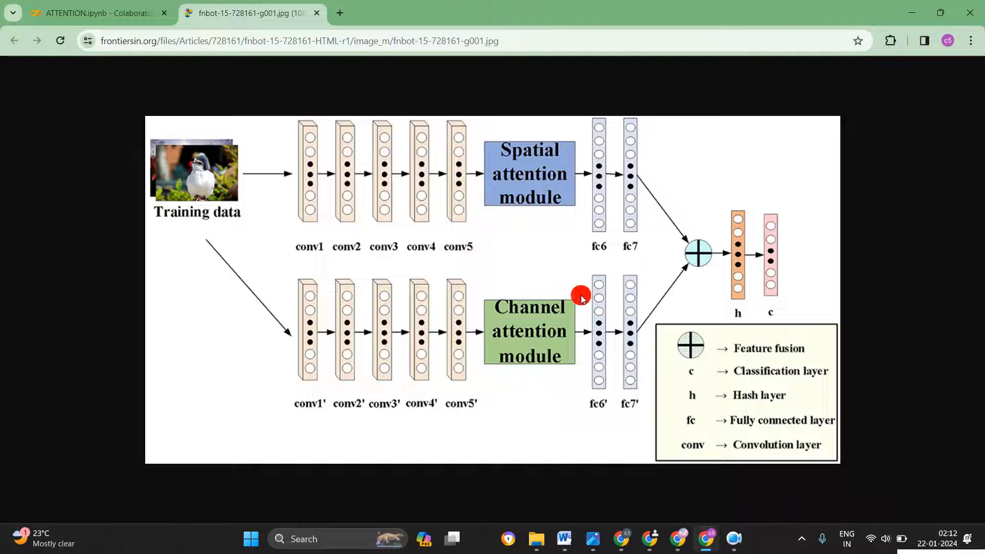
mouse_move(300, 135)
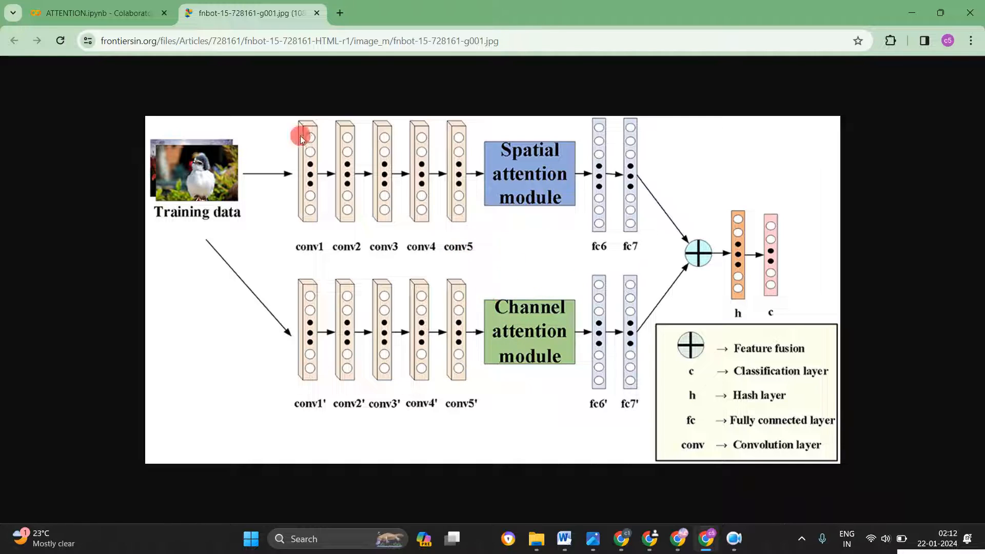
left_click(94, 12)
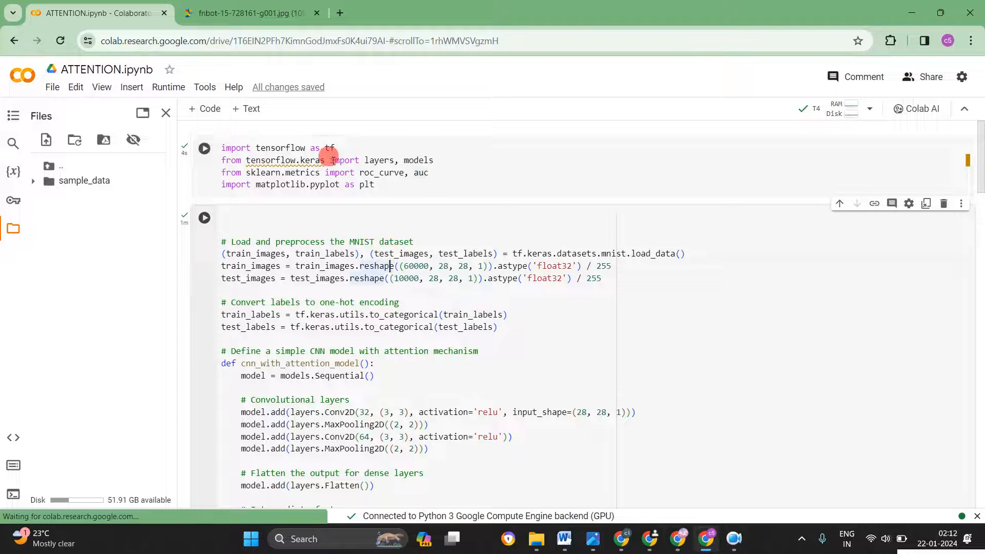
left_click(204, 147)
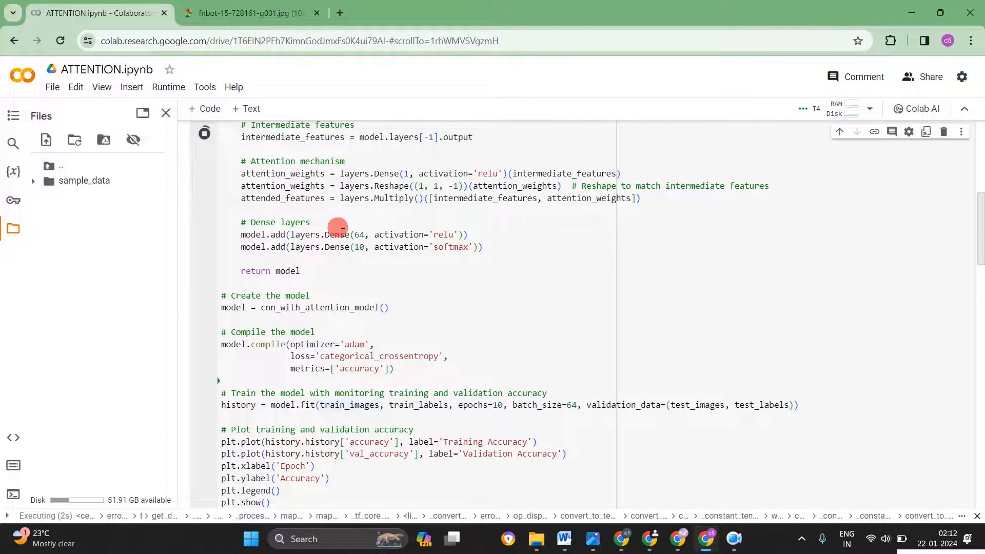
scroll("down", 3)
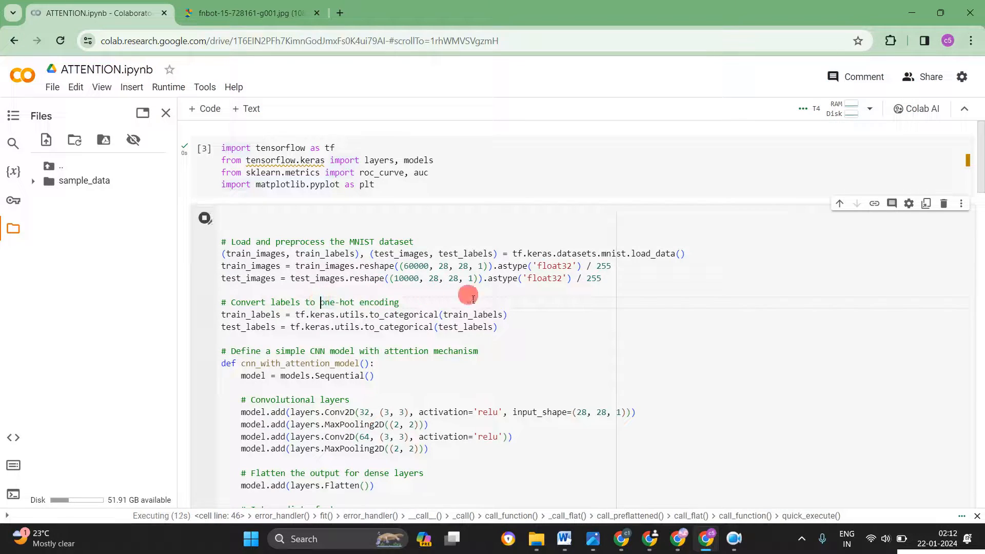
Highlight the MNIST loading, preprocessing and attention layer code while training finishes.
left_click_drag(473, 295, 356, 278)
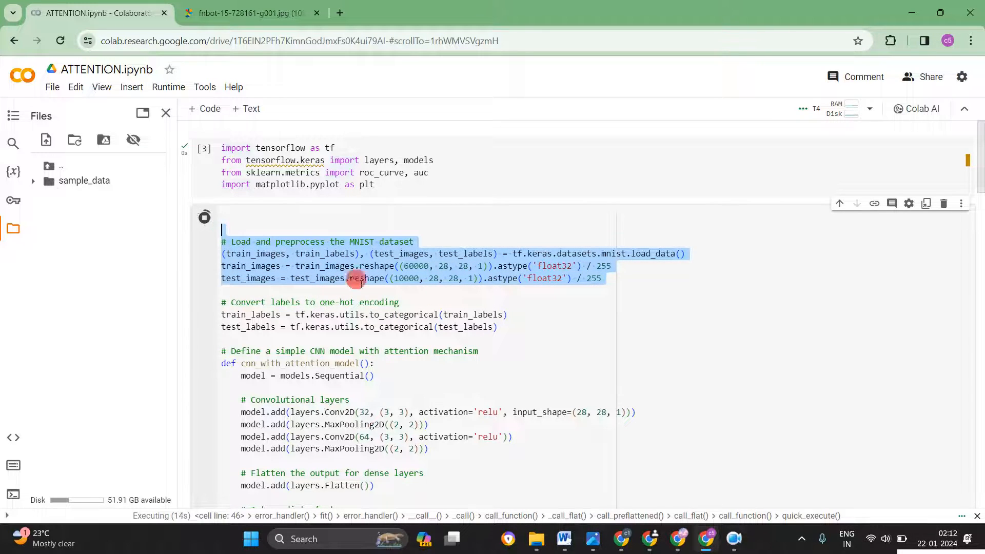
scroll("down", 3)
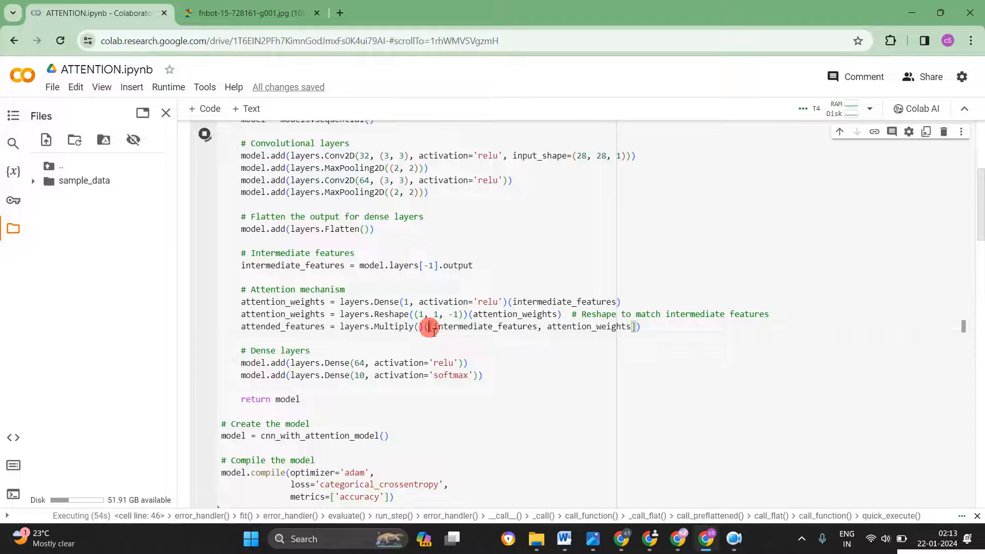
left_click_drag(433, 327, 637, 326)
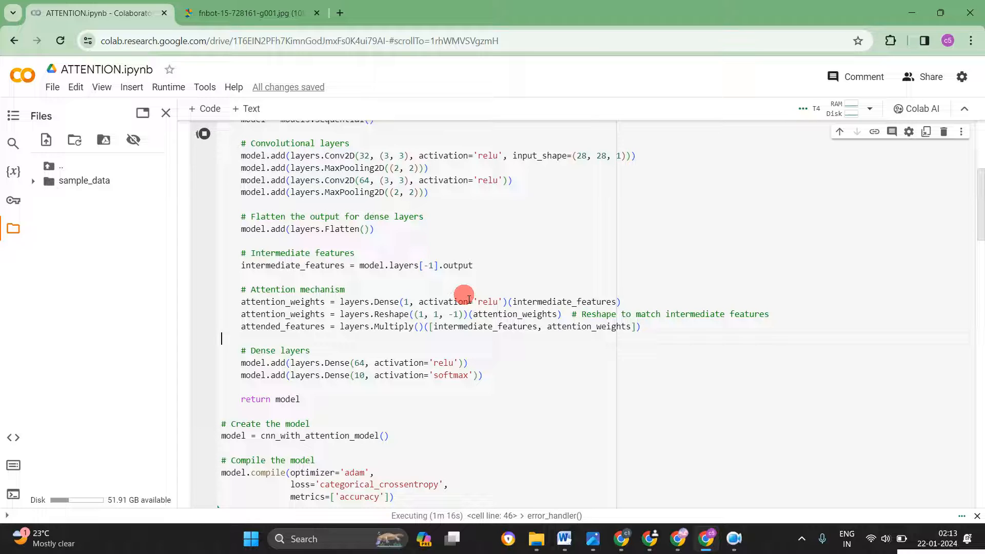
mouse_move(420, 352)
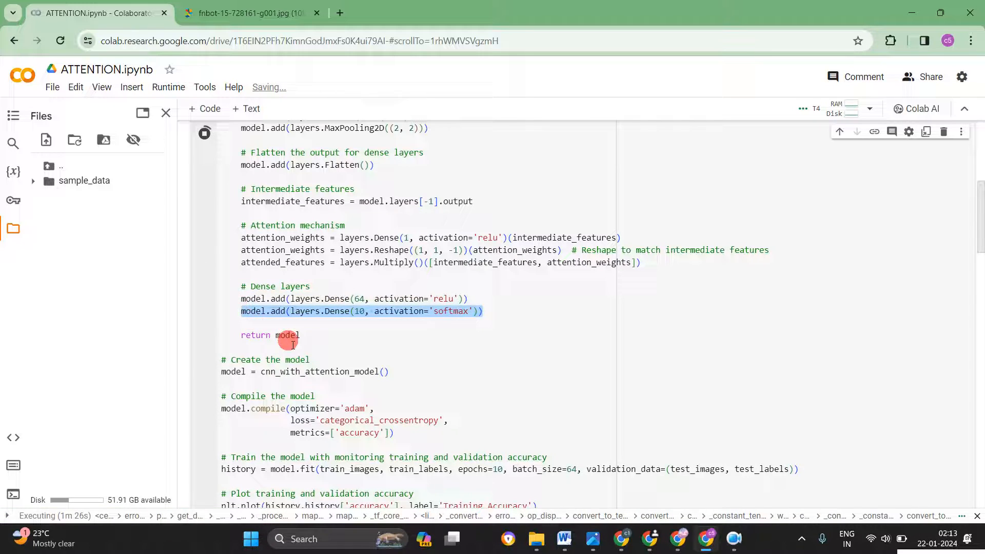
scroll("down", 3)
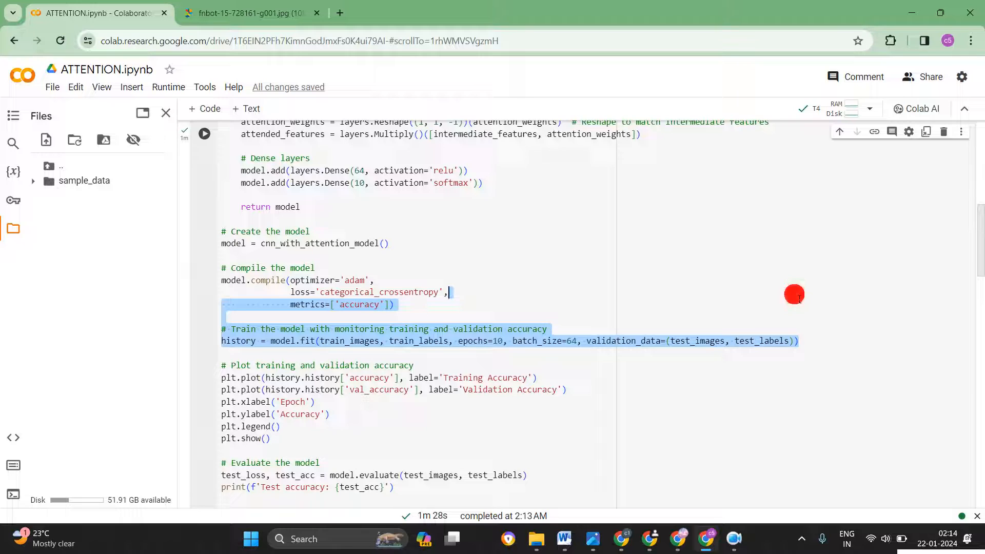
scroll("down", 3)
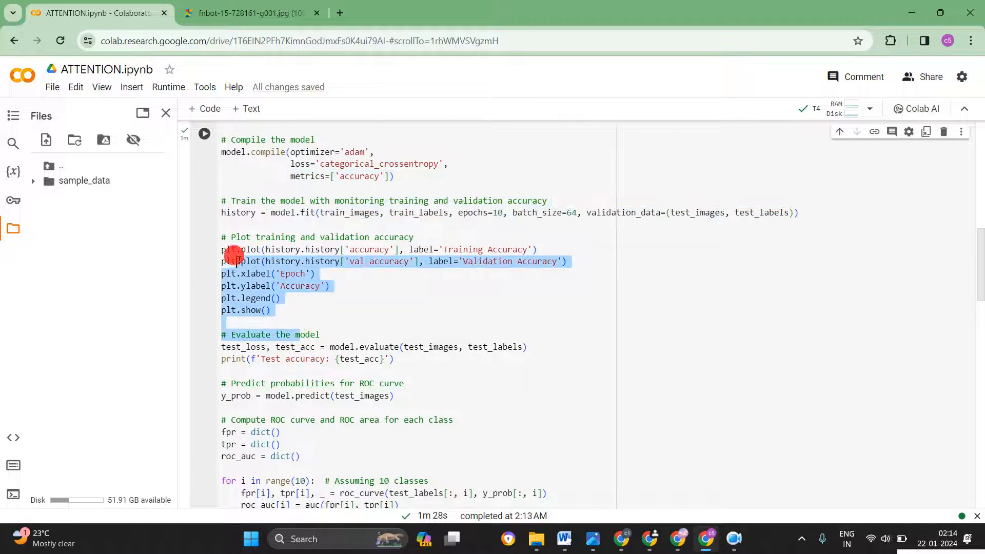
scroll("down", 3)
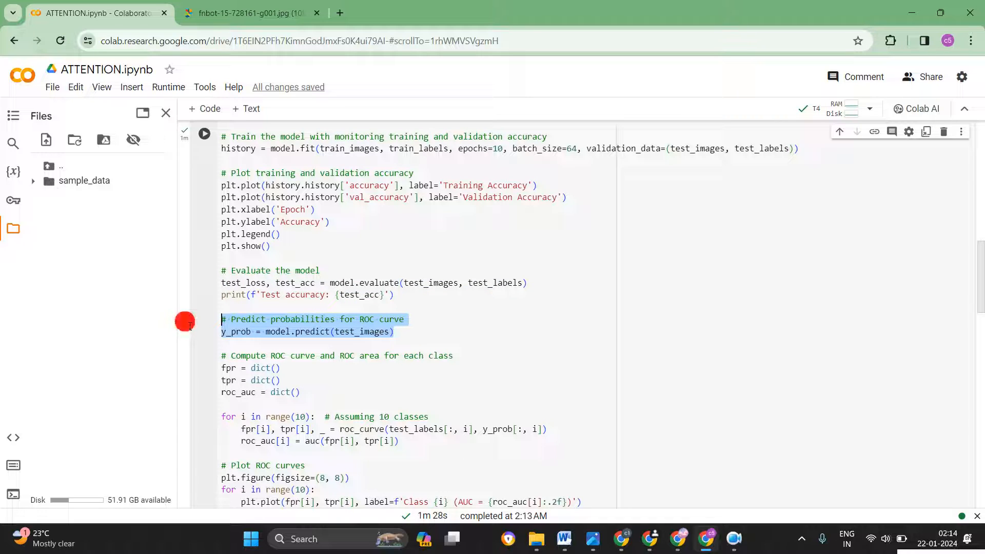
scroll("down", 3)
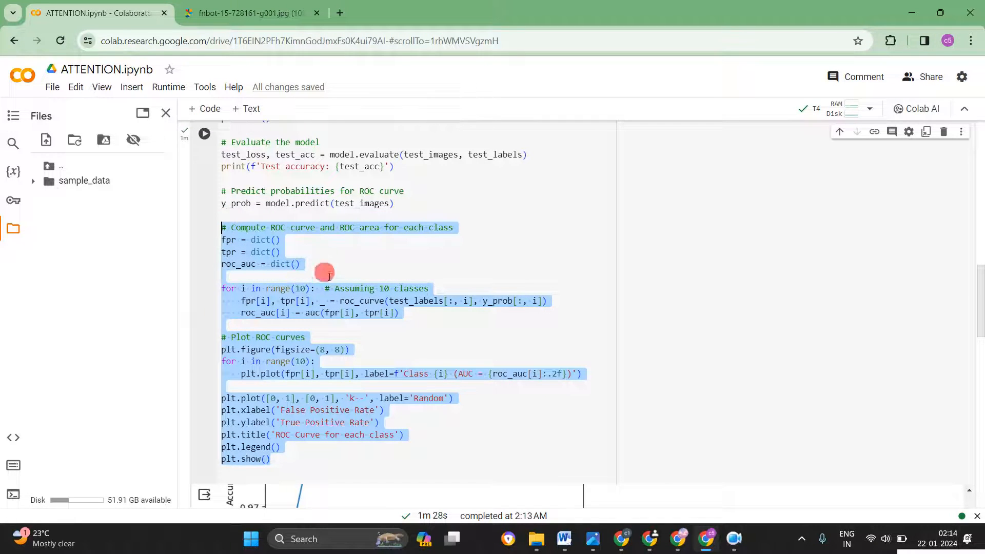
scroll("down", 3)
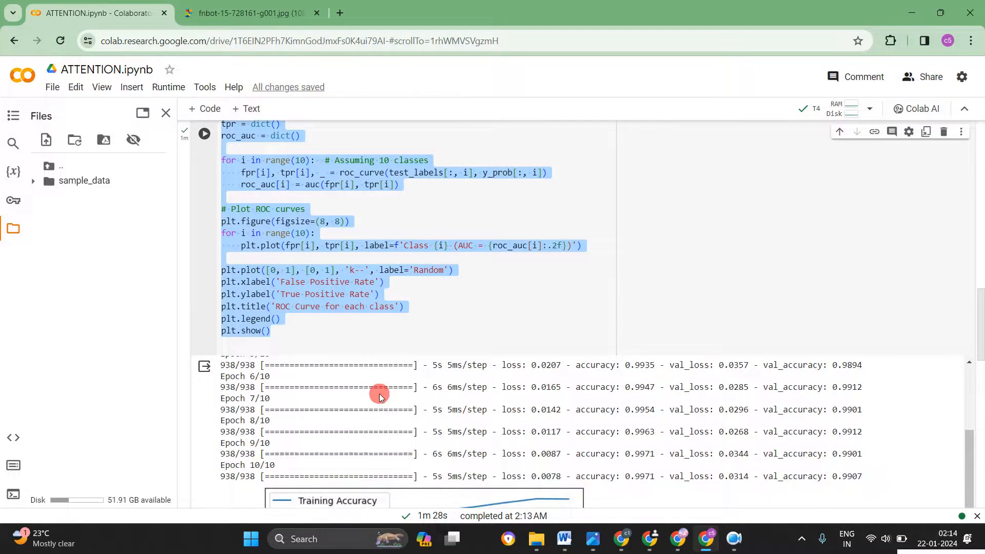
Scroll through the output to the 0.9907 validation and test accuracy results.
scroll("down", 3)
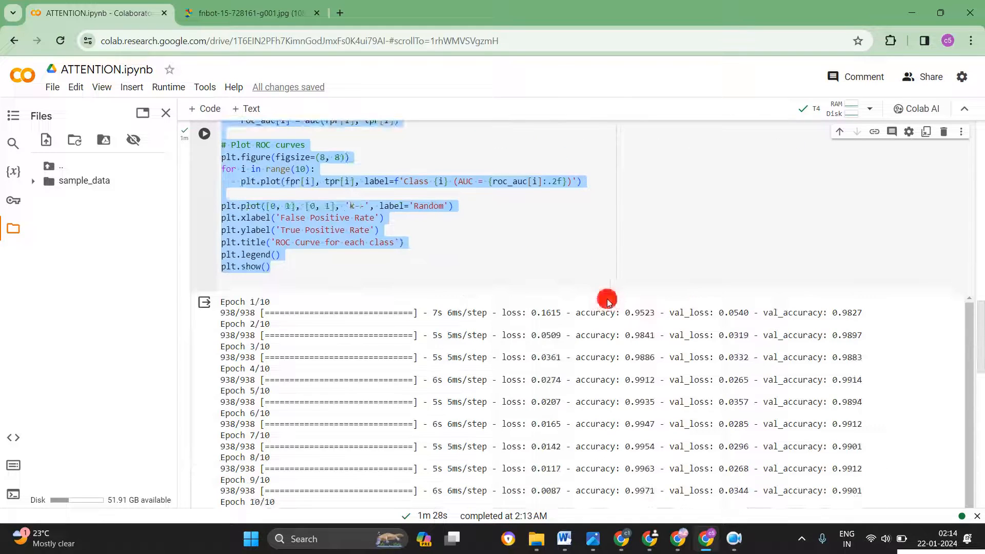
scroll("down", 3)
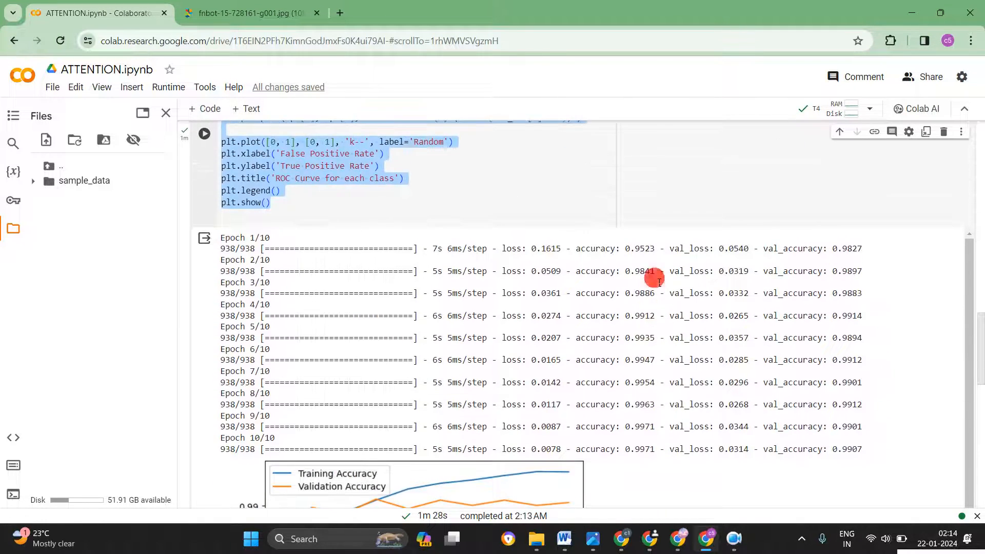
scroll("down", 3)
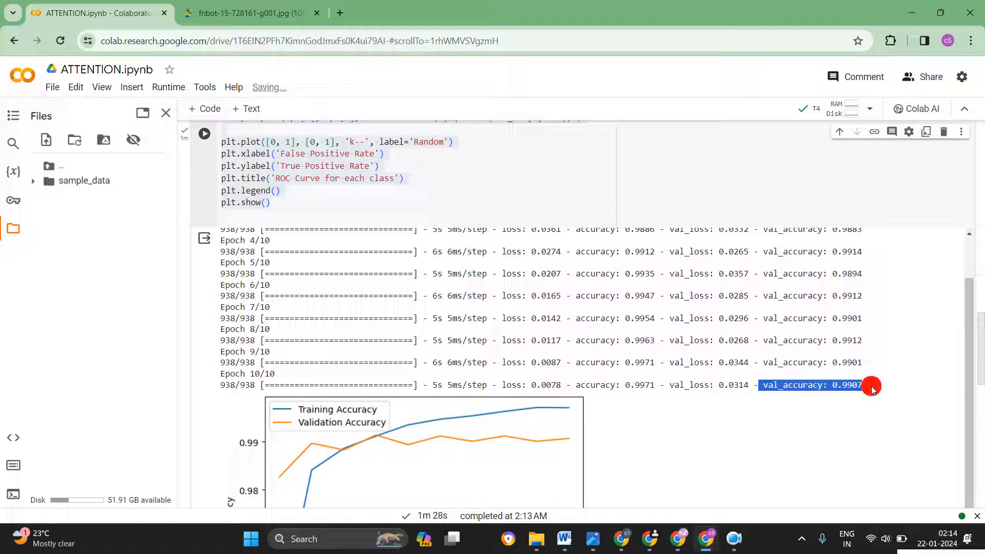
scroll("down", 3)
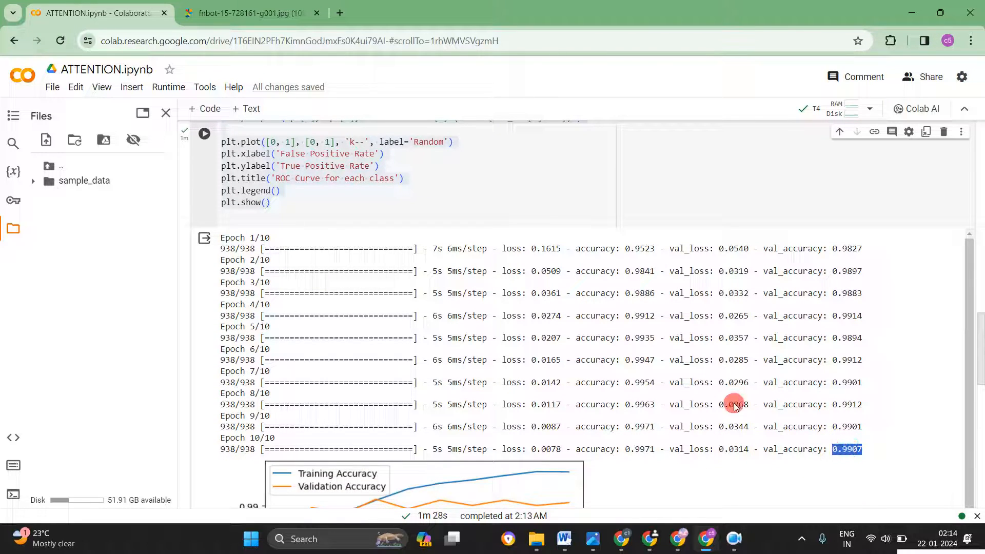
scroll("down", 3)
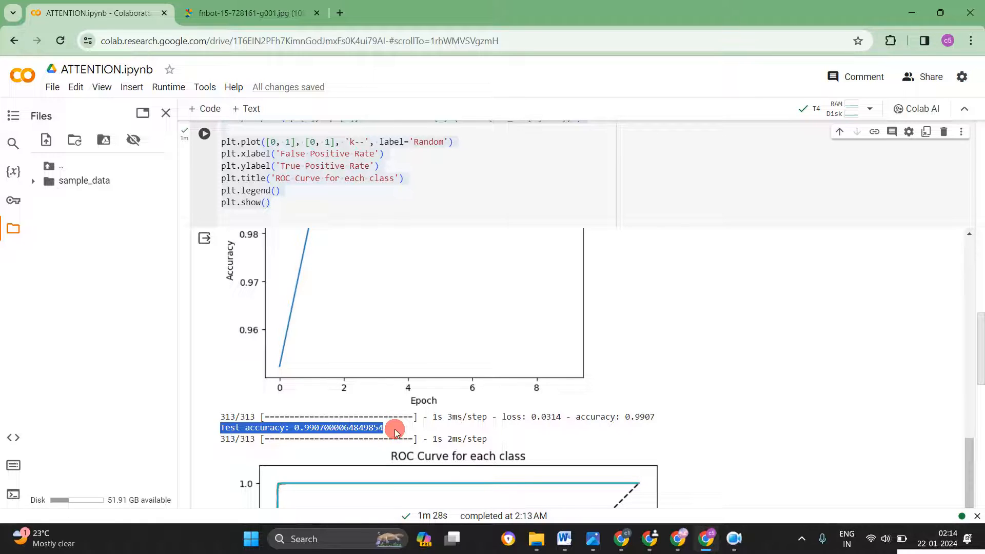
mouse_move(414, 400)
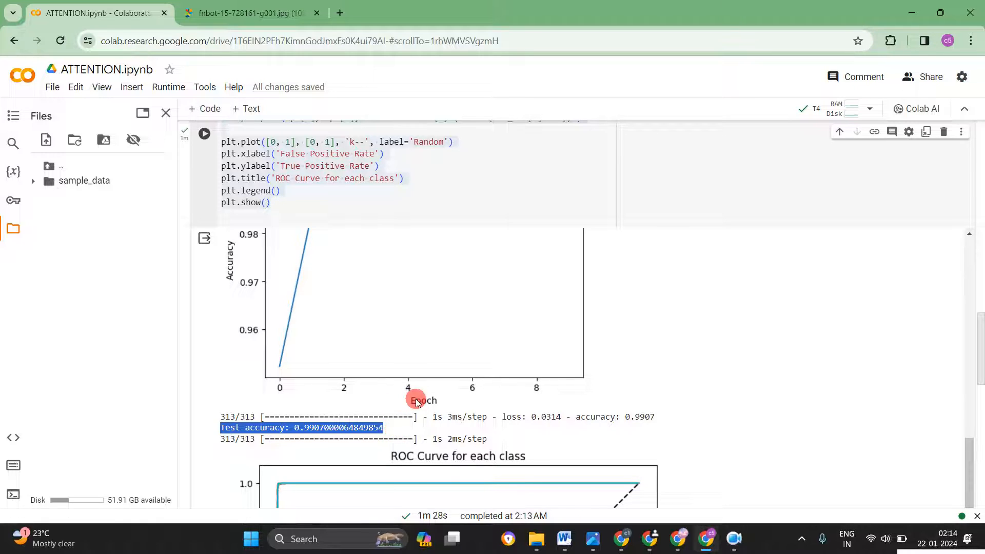
scroll("down", 3)
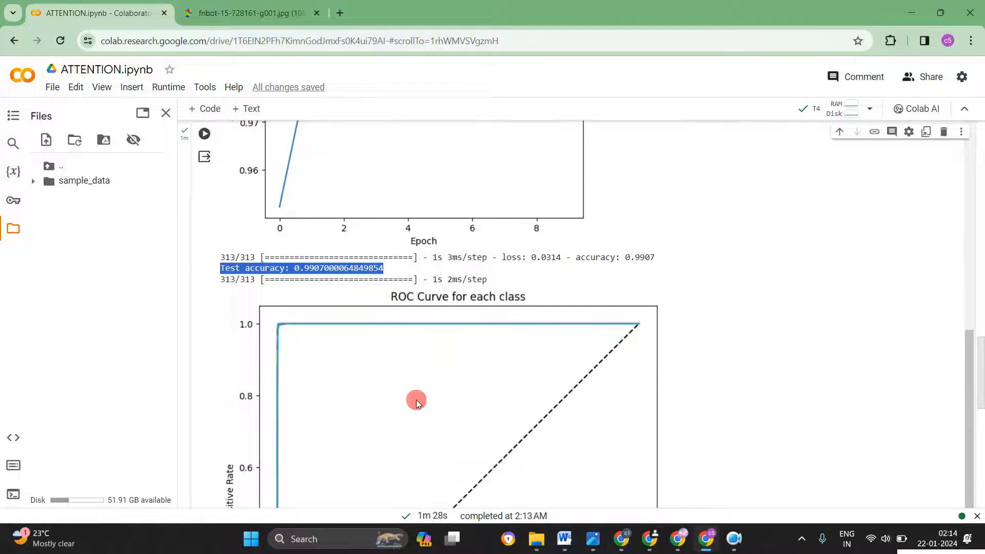
Scroll past the per-class ROC curves, then back up toward the MNIST loading code.
scroll("down", 3)
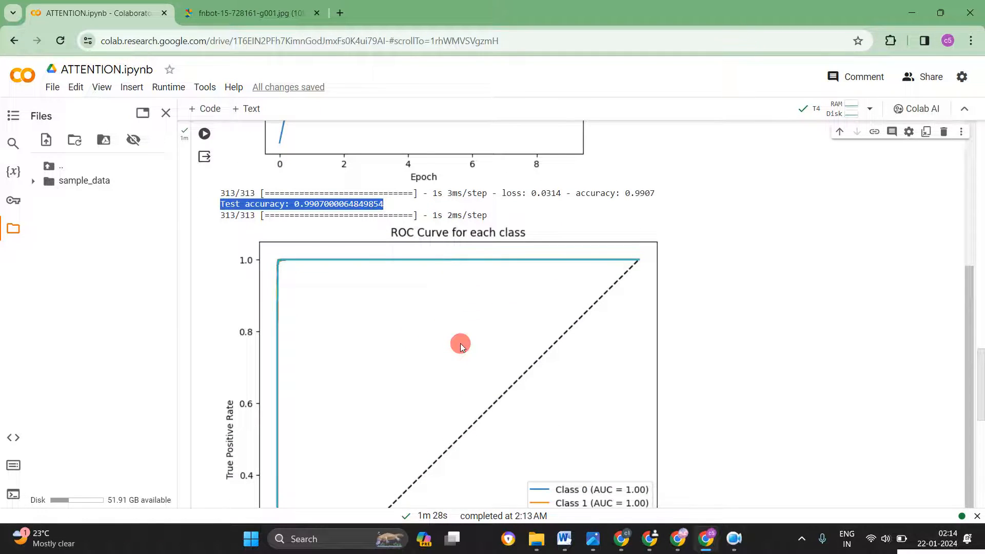
scroll("down", 3)
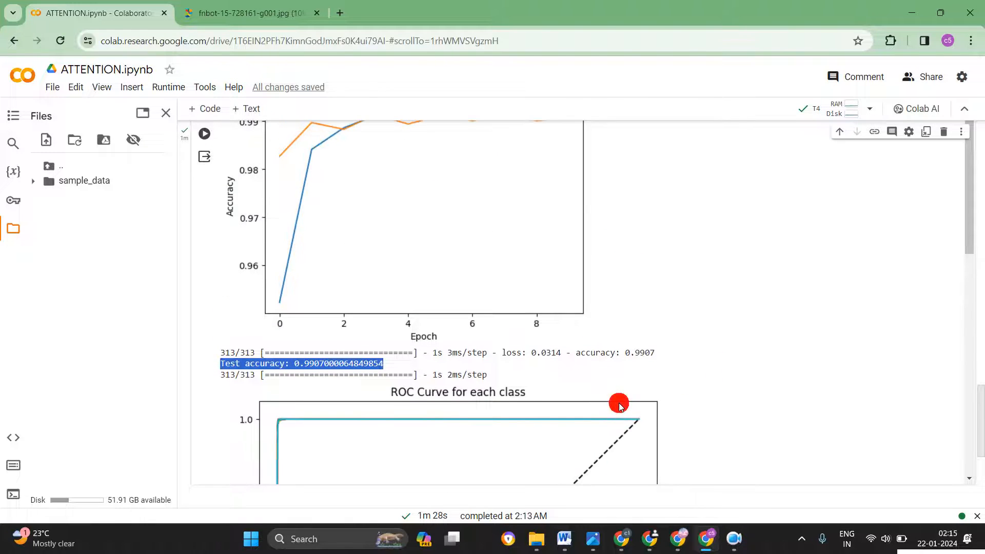
scroll("up", 3)
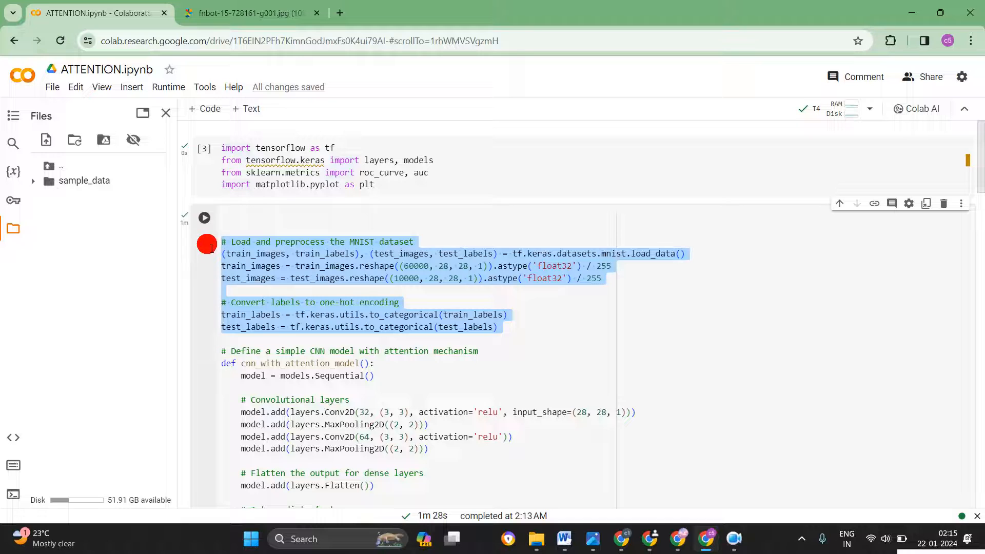
left_click(436, 339)
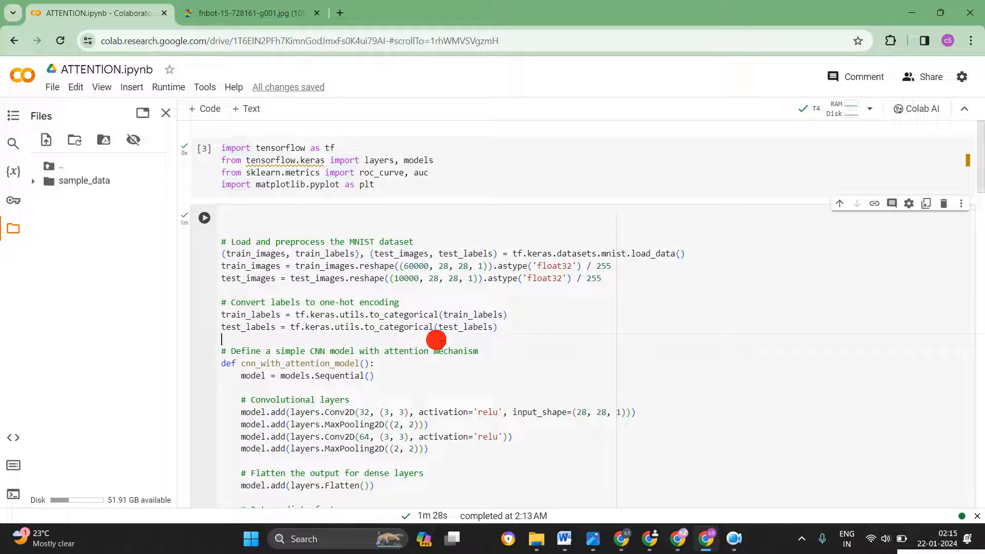
scroll("down", 3)
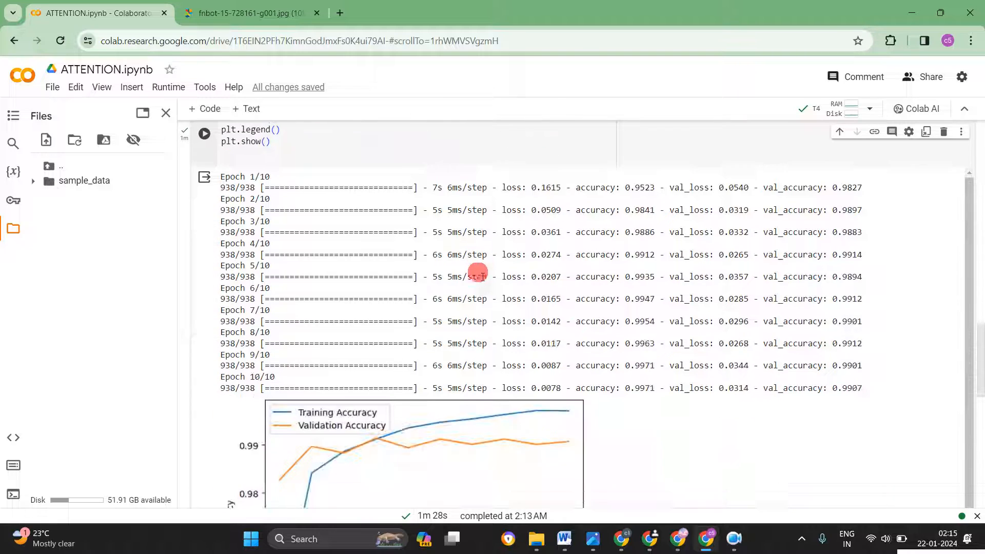
scroll("down", 3)
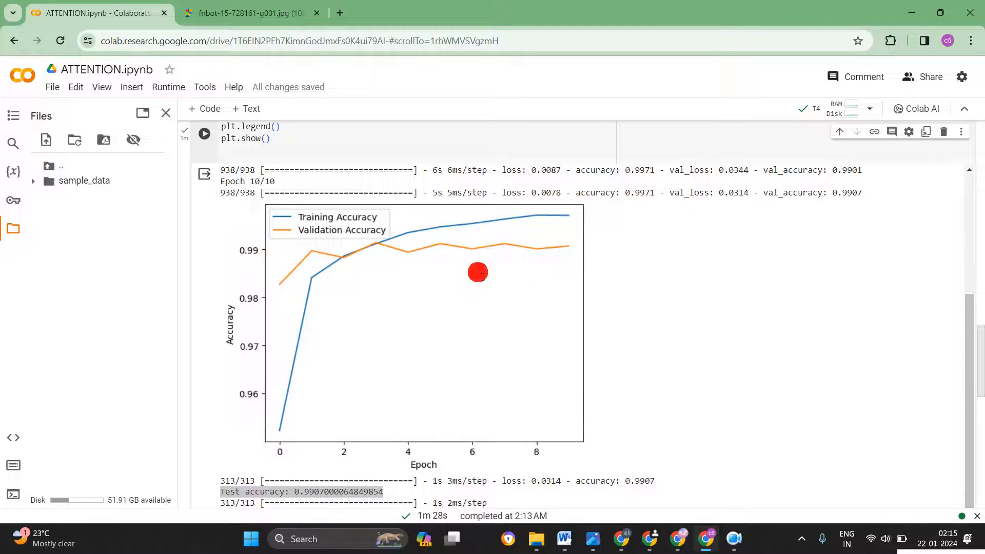
mouse_move(518, 252)
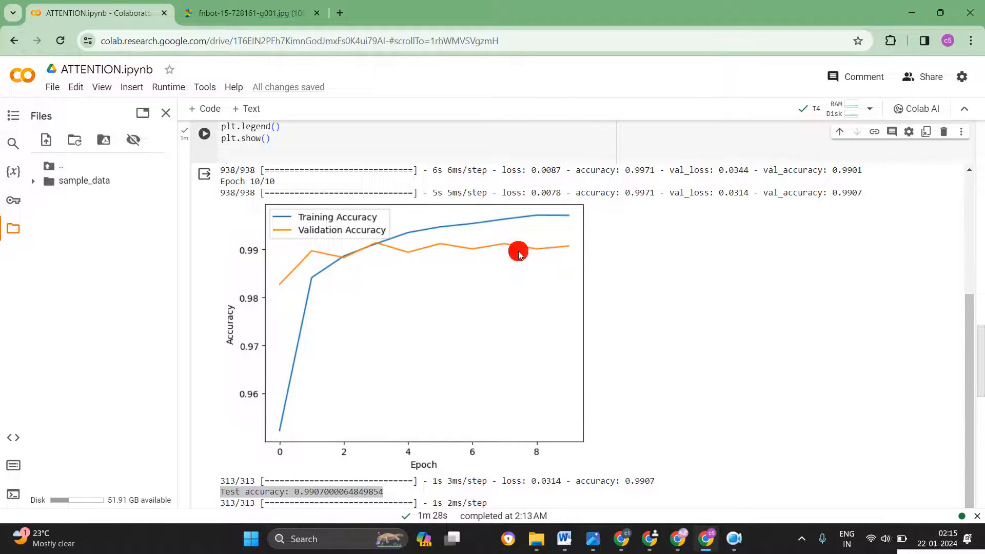
scroll("down", 3)
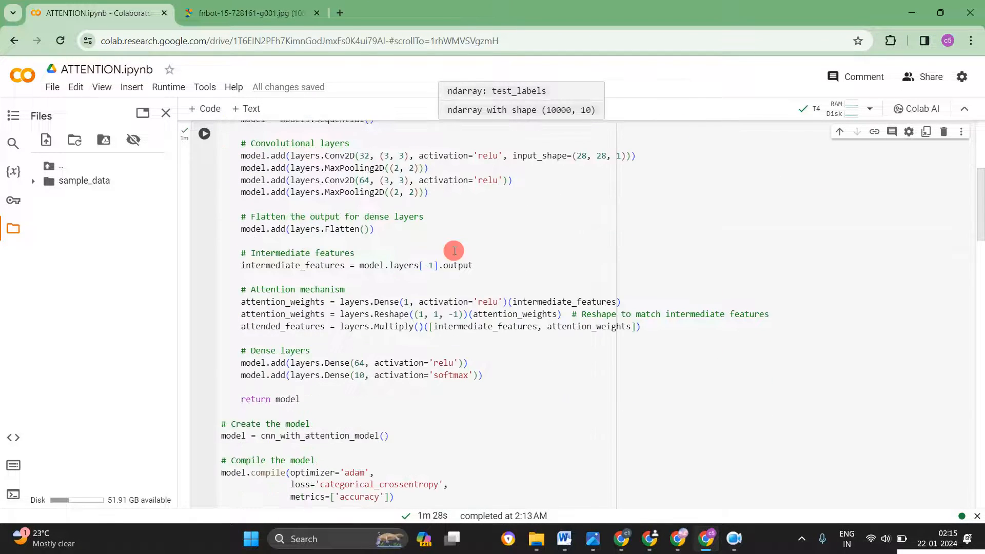
scroll("down", 3)
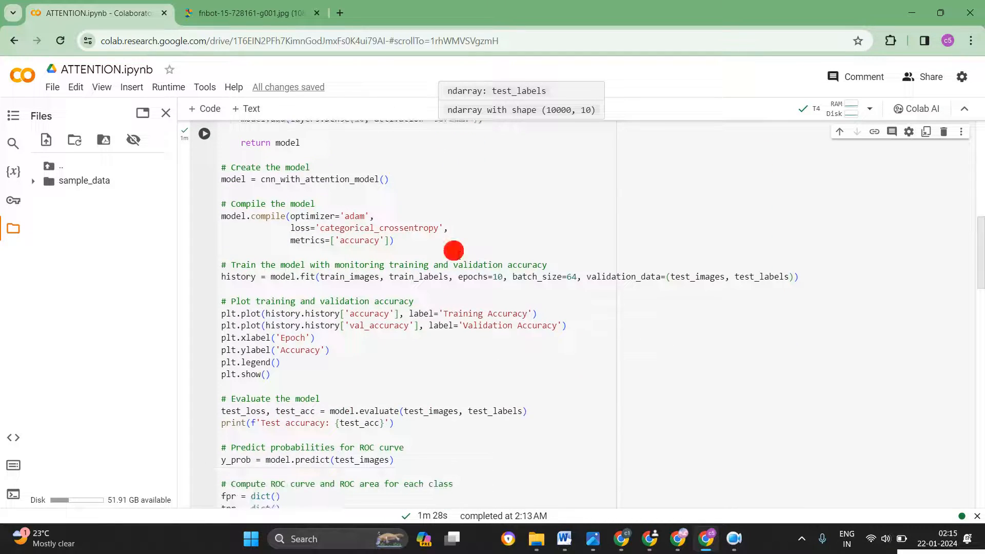
scroll("down", 3)
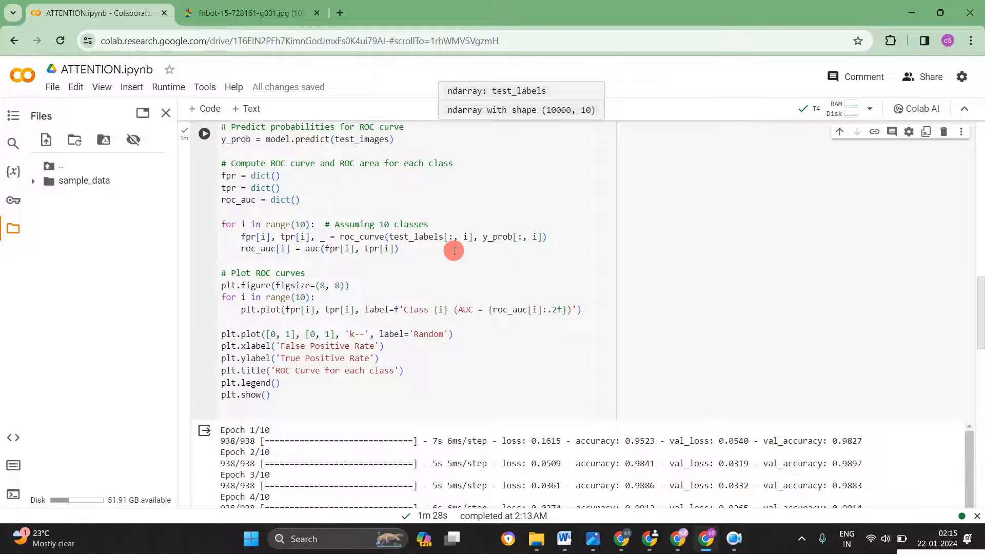
scroll("down", 3)
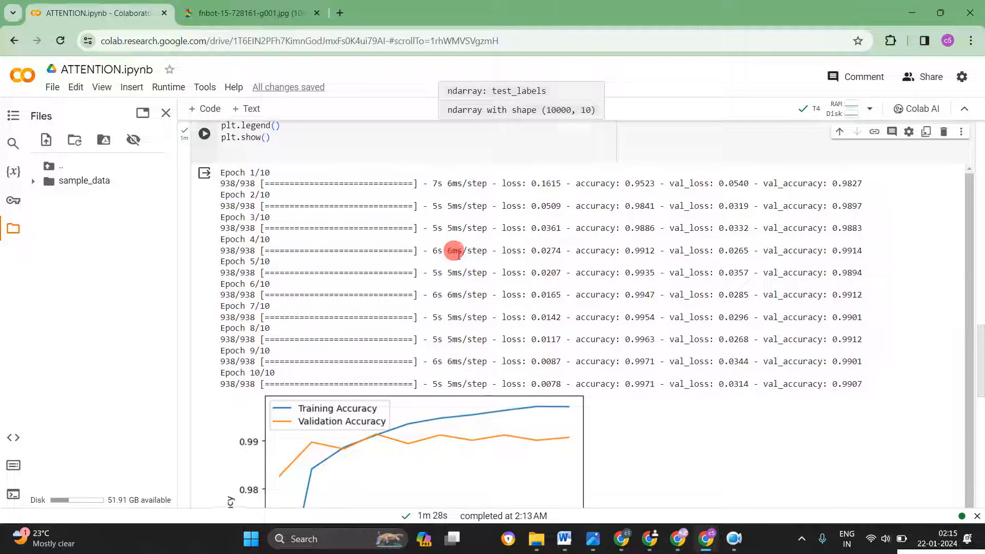
scroll("down", 3)
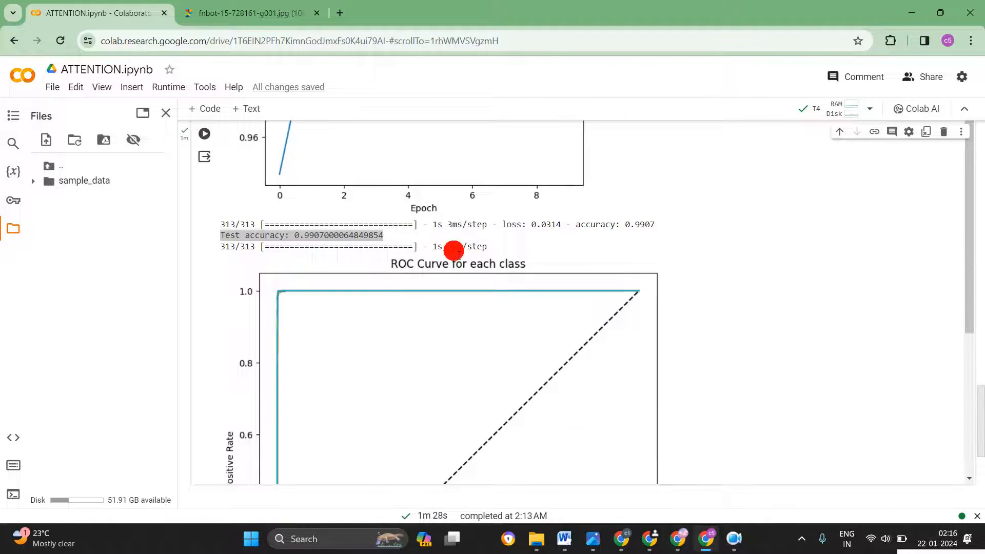
scroll("down", 3)
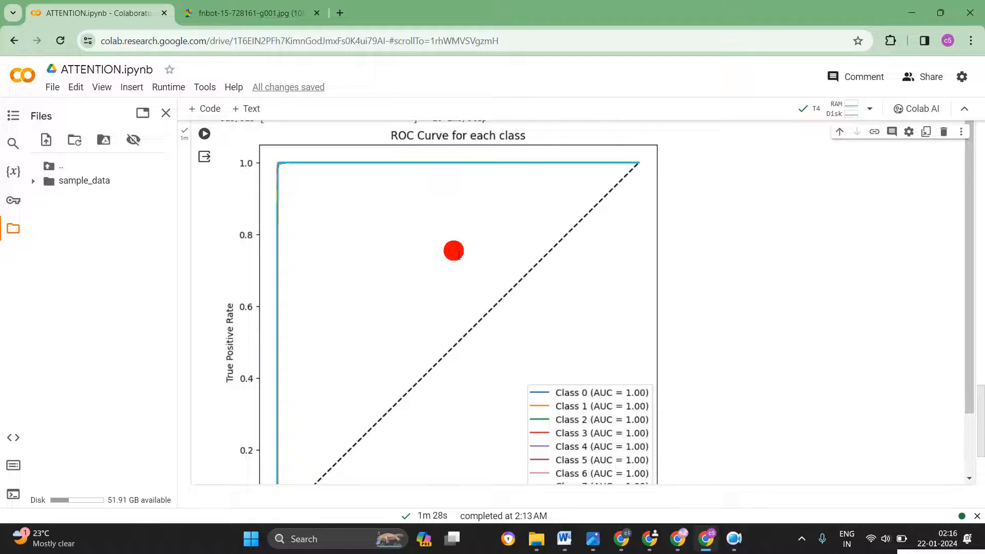